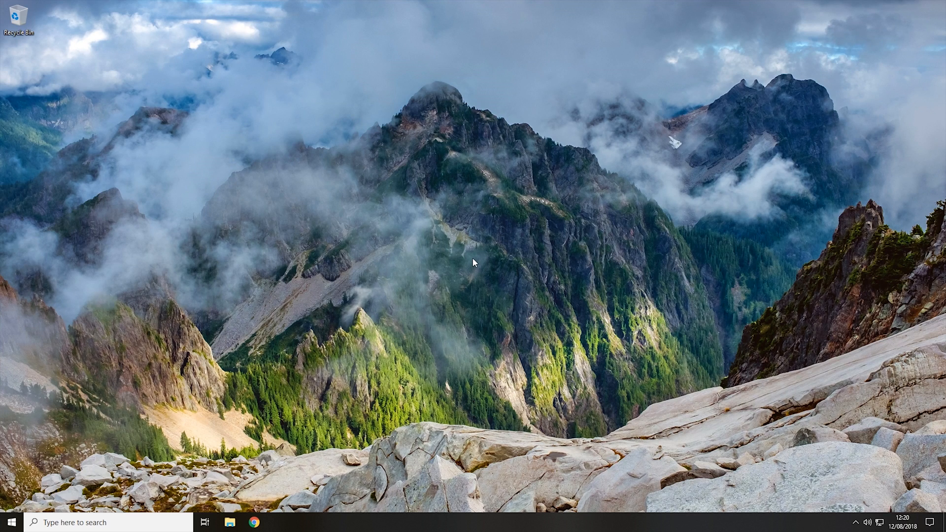
mouse_move(474, 262)
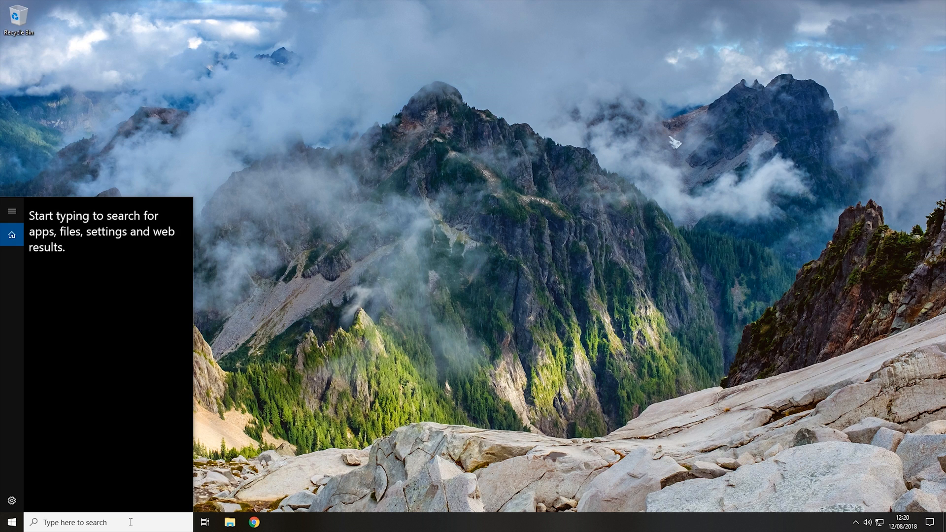
Search Start for 'task manager' and launch Task Manager from the best match.
text(task manager)
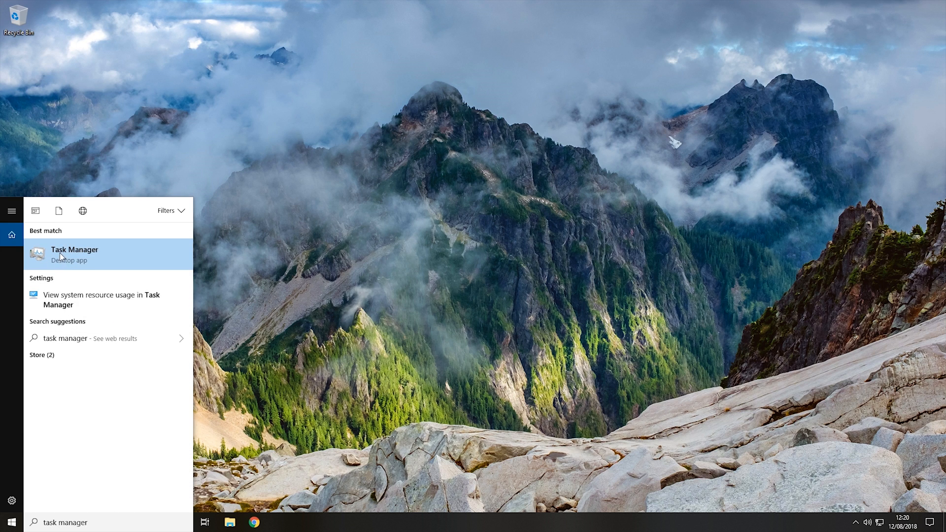
click(73, 255)
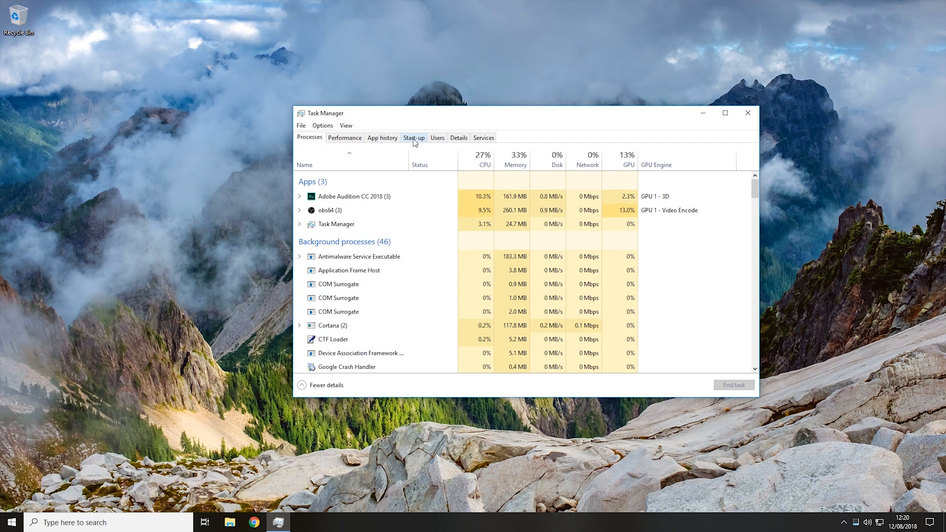
Show the Start-up list and select several startup entries to review their status and impact.
click(412, 138)
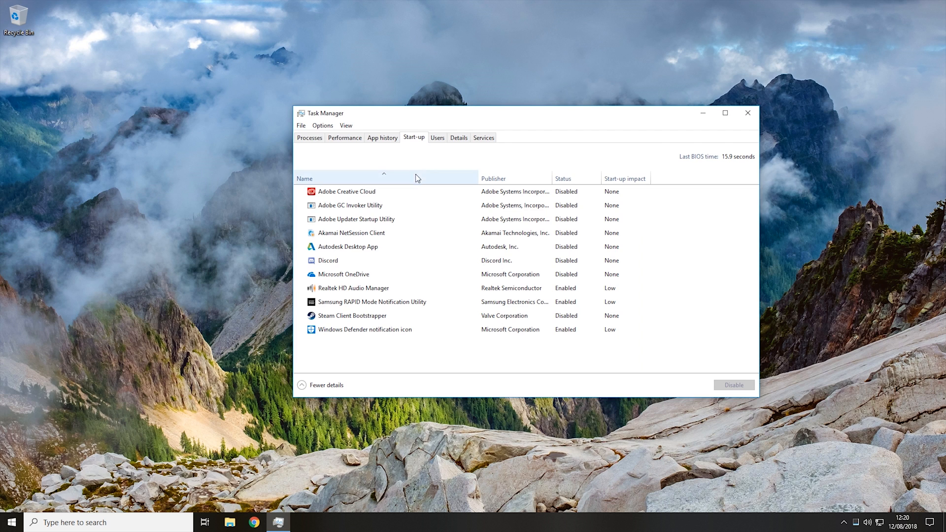
click(343, 274)
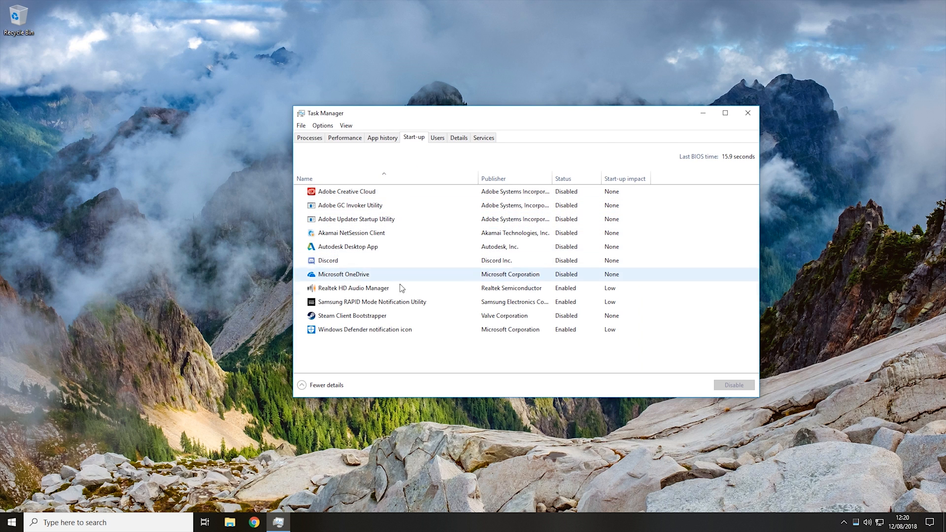
click(345, 191)
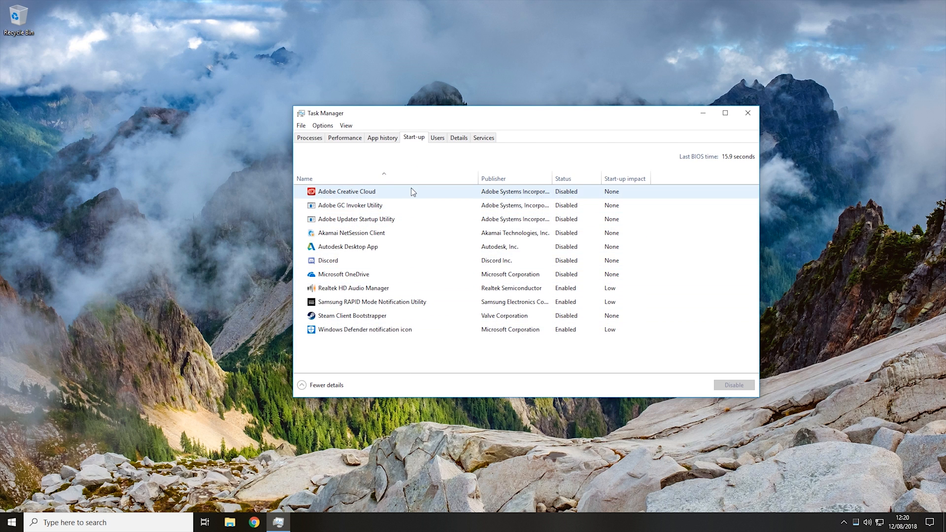
mouse_move(457, 195)
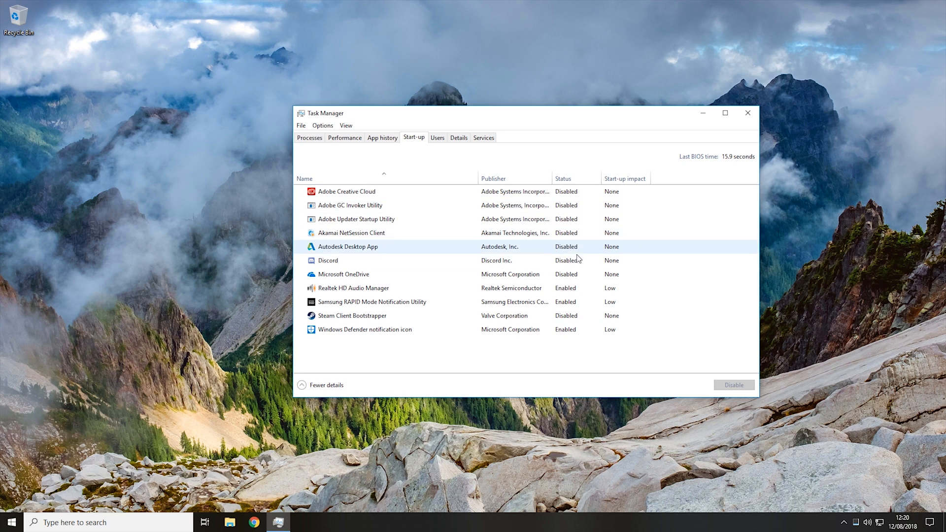
click(353, 287)
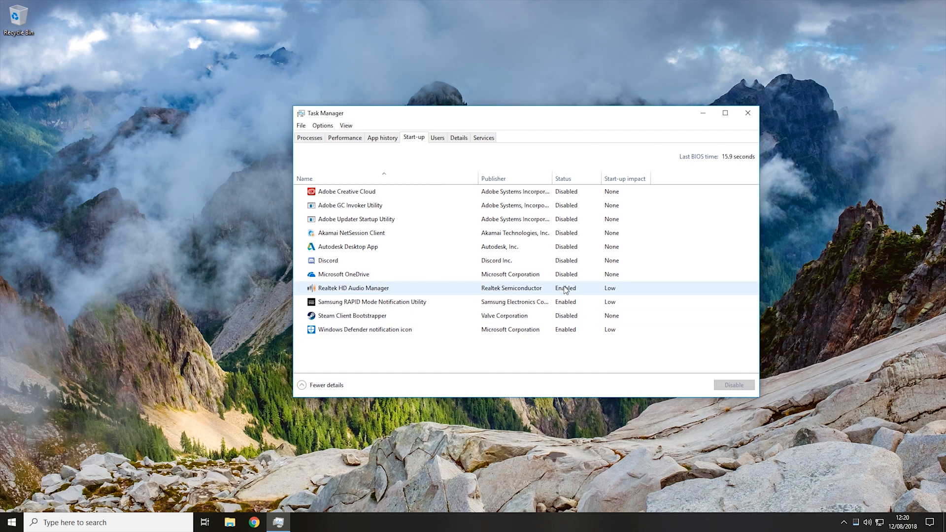
click(344, 191)
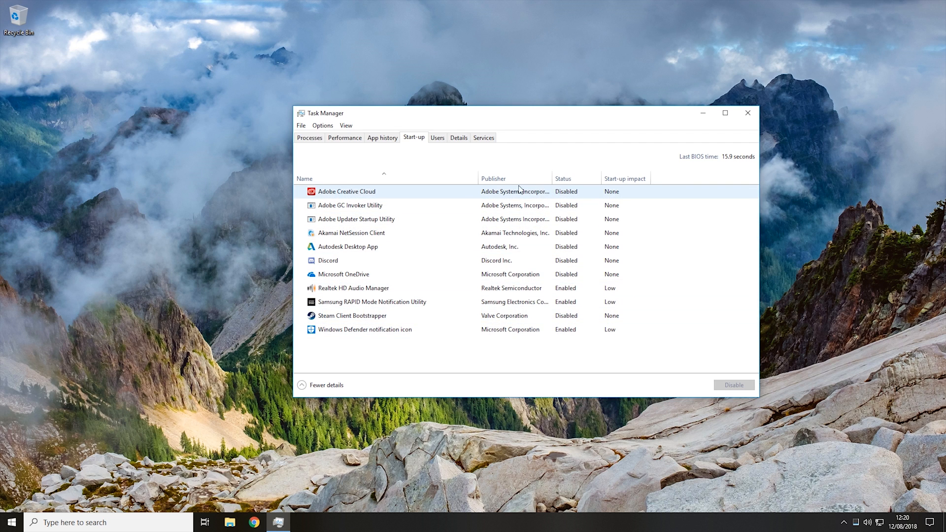
mouse_move(421, 194)
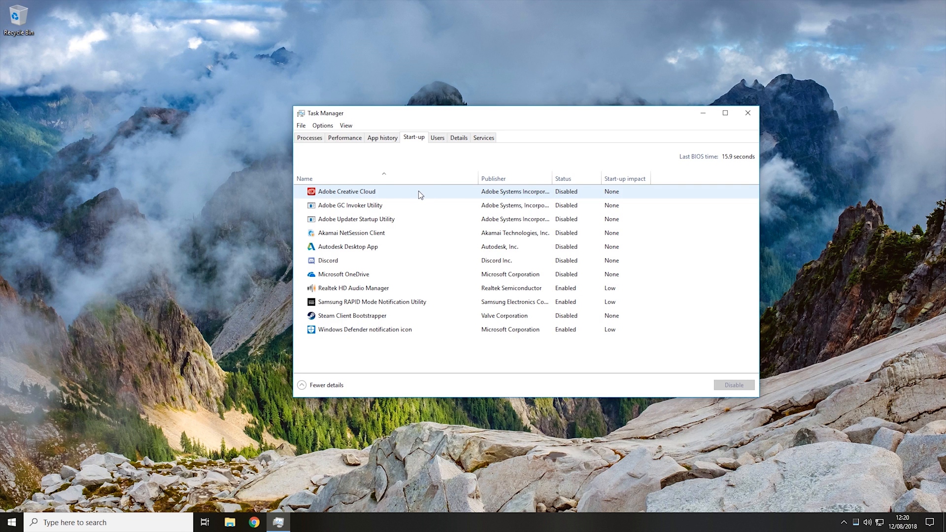
mouse_move(420, 197)
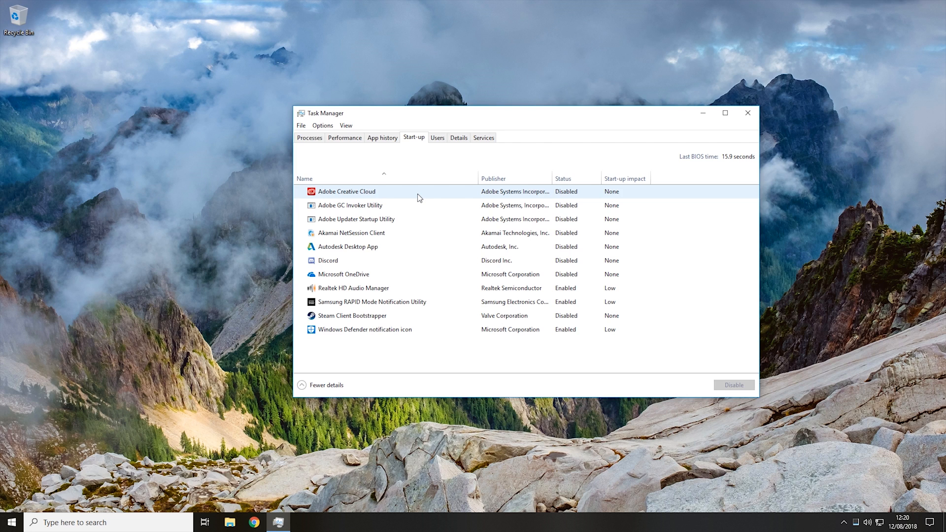
click(356, 218)
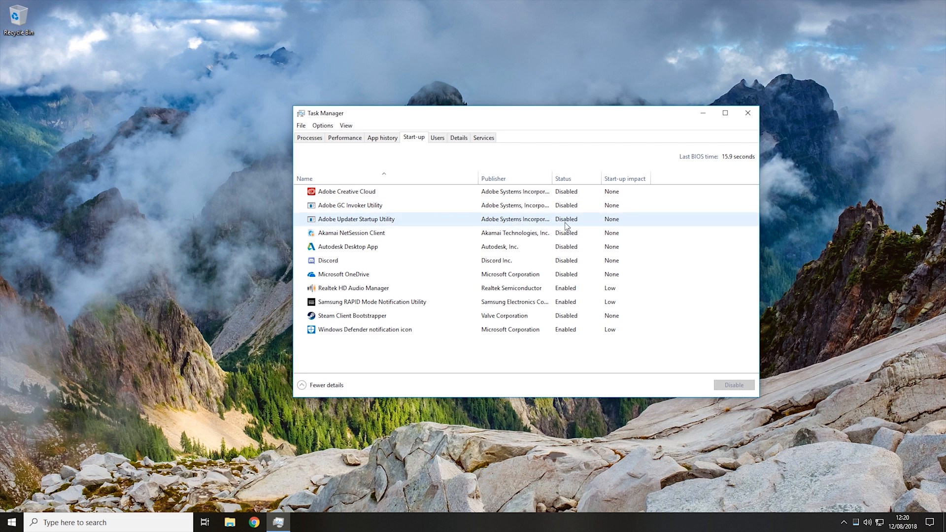
click(352, 288)
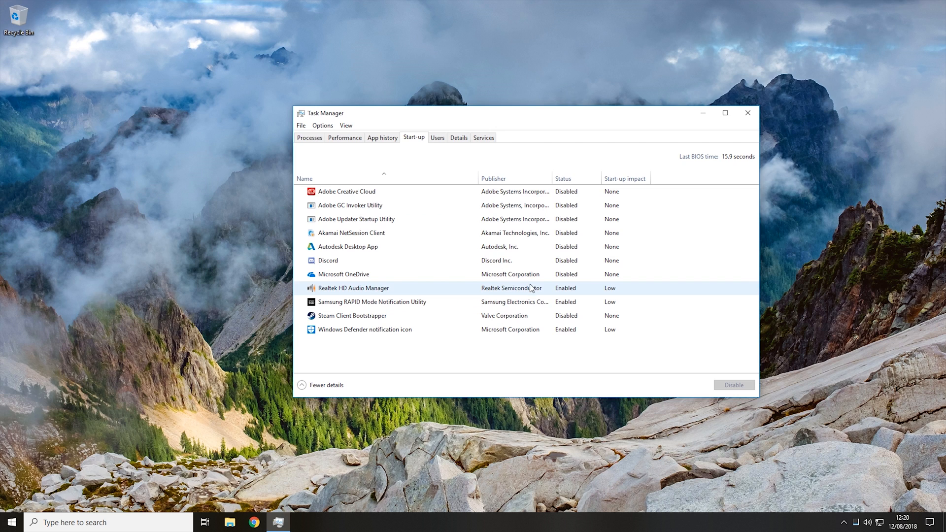
click(354, 287)
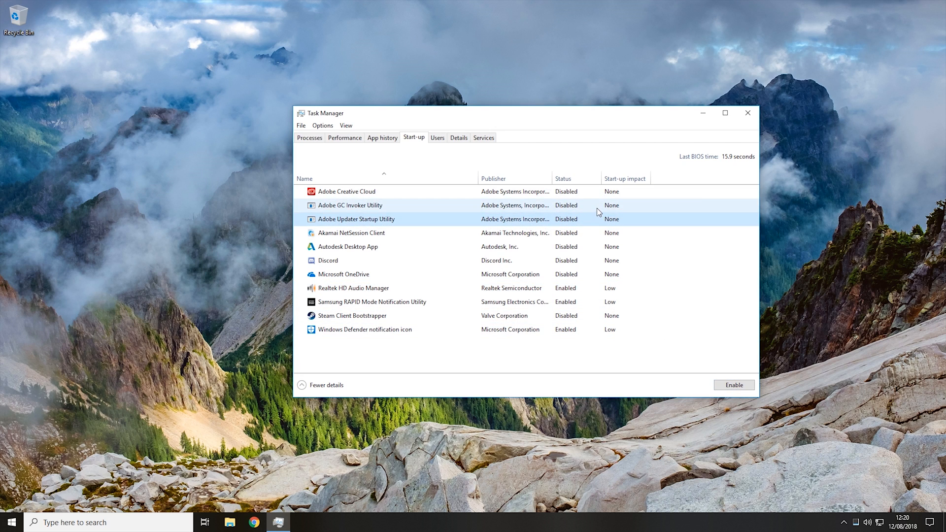
mouse_move(631, 205)
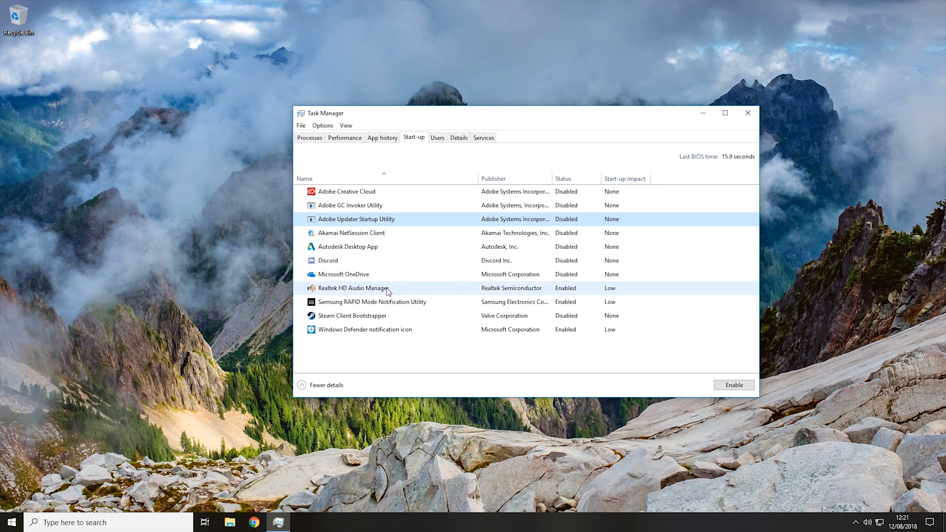
mouse_move(417, 291)
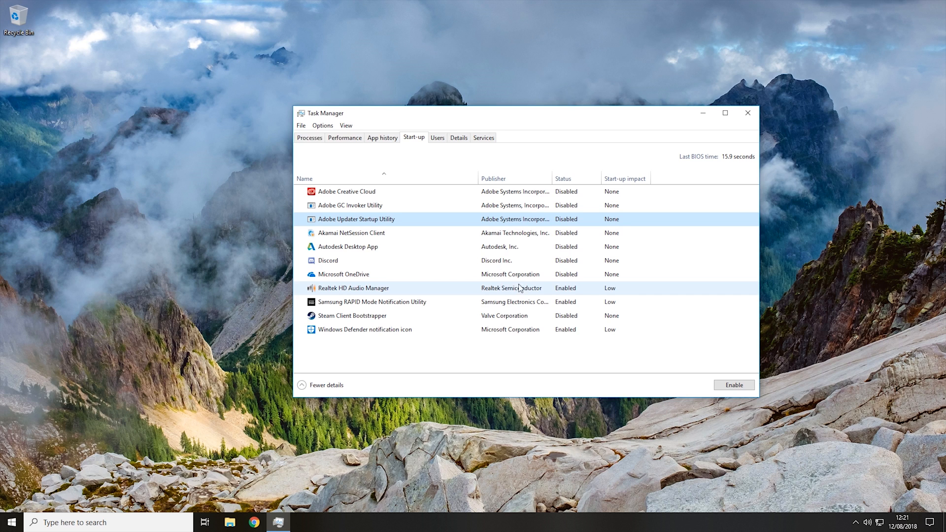
mouse_move(617, 294)
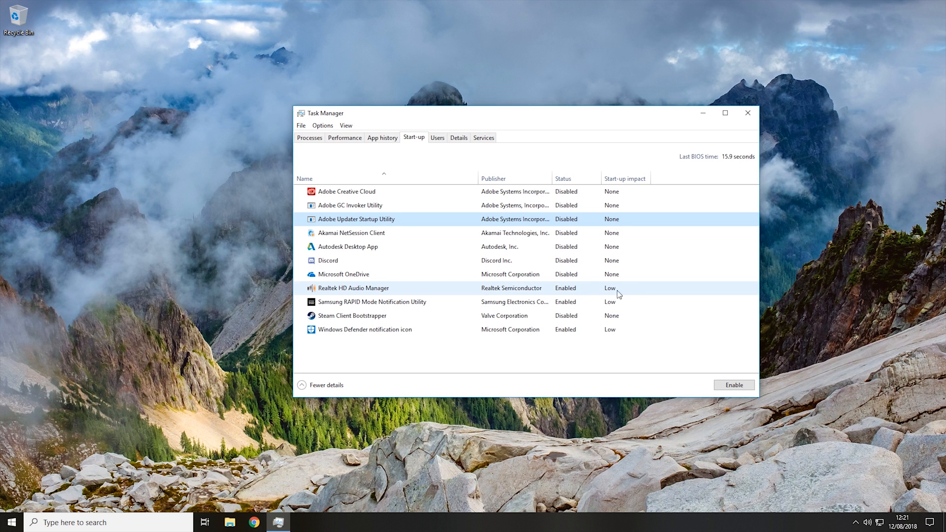